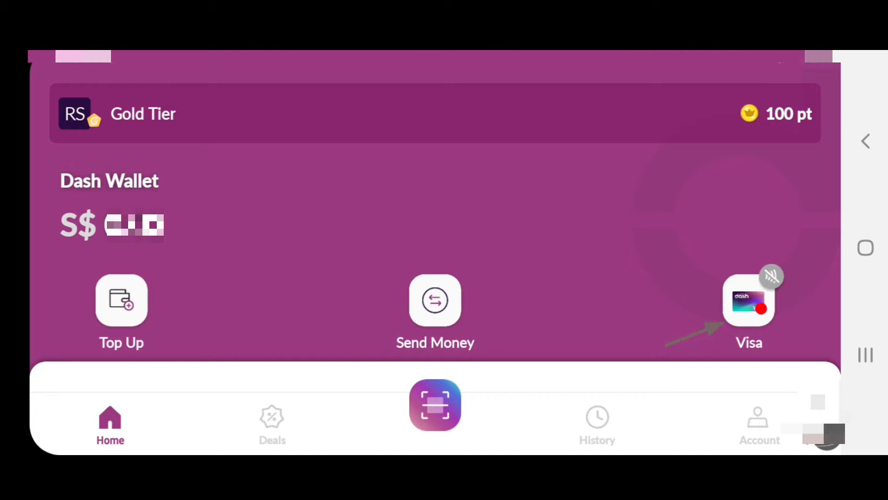
View the Dash Visa virtual card details from the wallet home
{"action": "left_click", "coordinate": [748, 300]}
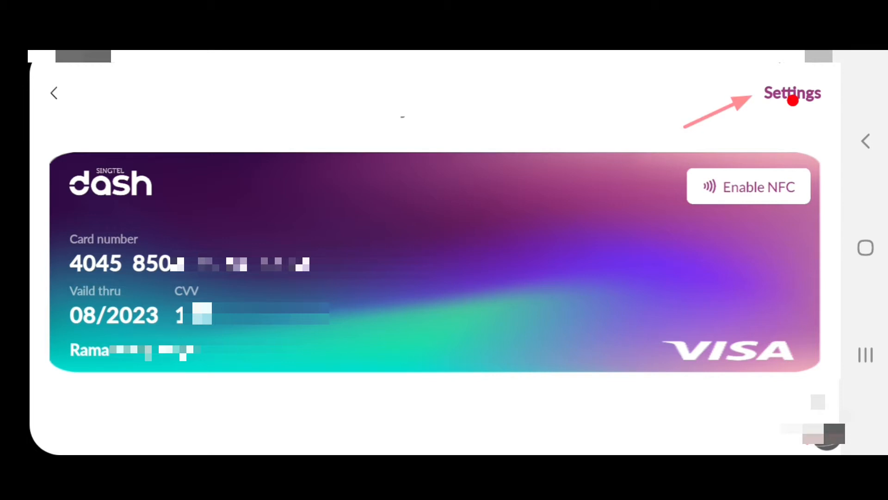
Go from the Visa card's wallet settings via Enable NFC to the phone's NFC and payment settings
{"action": "left_click", "coordinate": [793, 92]}
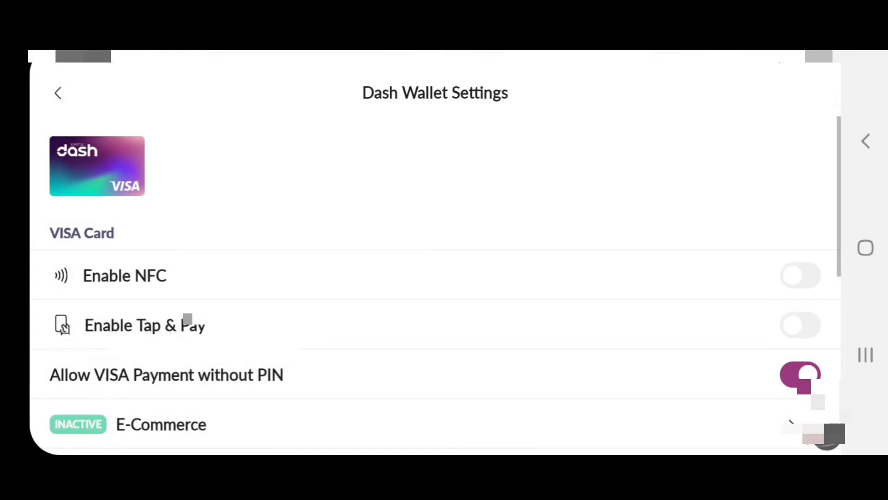
{"action": "left_click", "coordinate": [800, 374]}
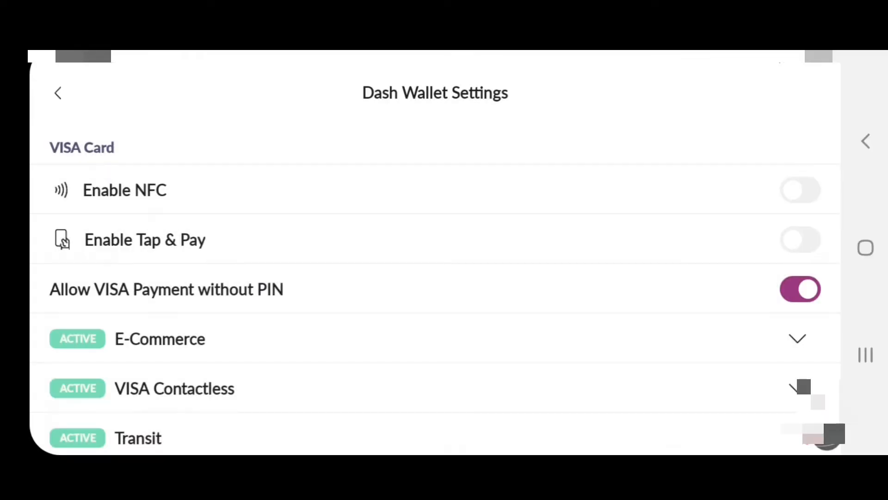
{"action": "scroll", "scroll_direction": "down", "scroll_amount": 3}
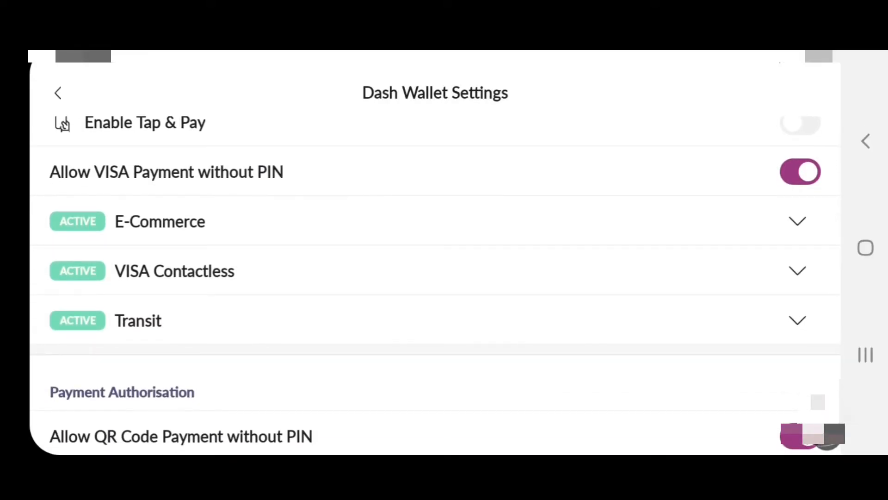
{"action": "scroll", "scroll_direction": "down", "scroll_amount": 3}
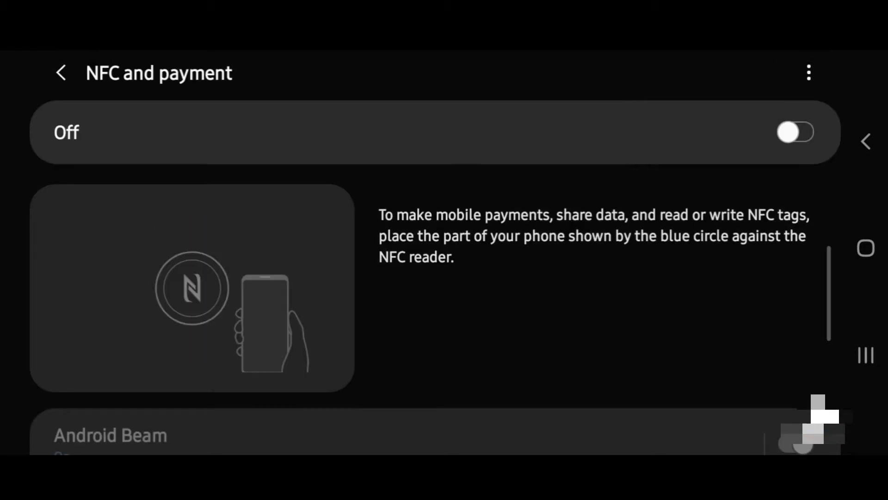
Enable NFC, return to the Dash wallet home and exit to the app drawer
{"action": "left_click", "coordinate": [793, 132]}
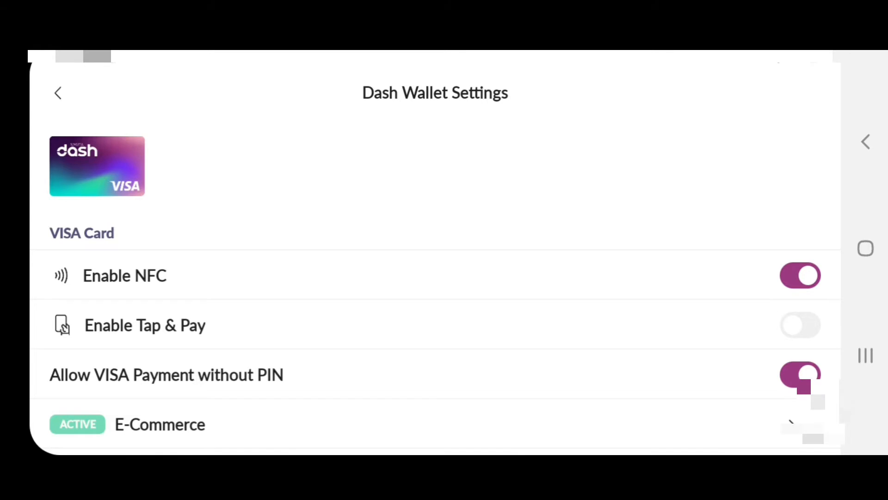
{"action": "left_click", "coordinate": [57, 92]}
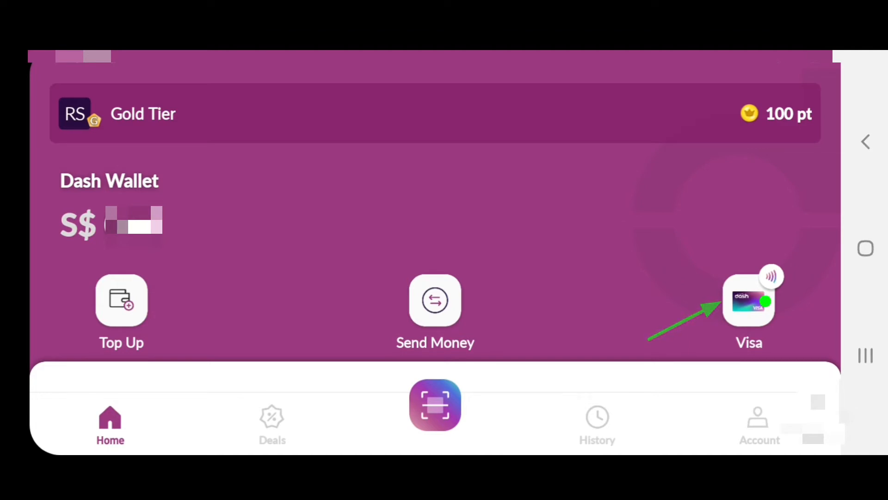
{"action": "left_click", "coordinate": [748, 301]}
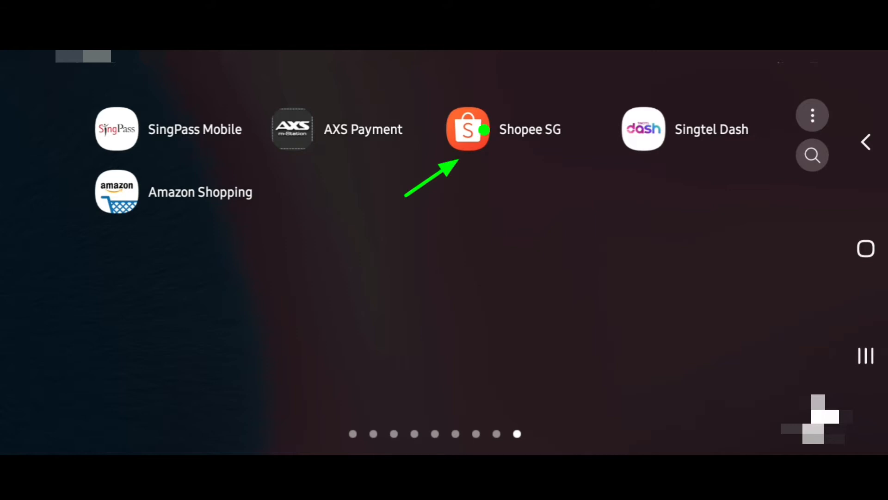
Launch Shopee SG and open the Men's Long Sleeve Shirt list under Top Products
{"action": "left_click", "coordinate": [467, 128]}
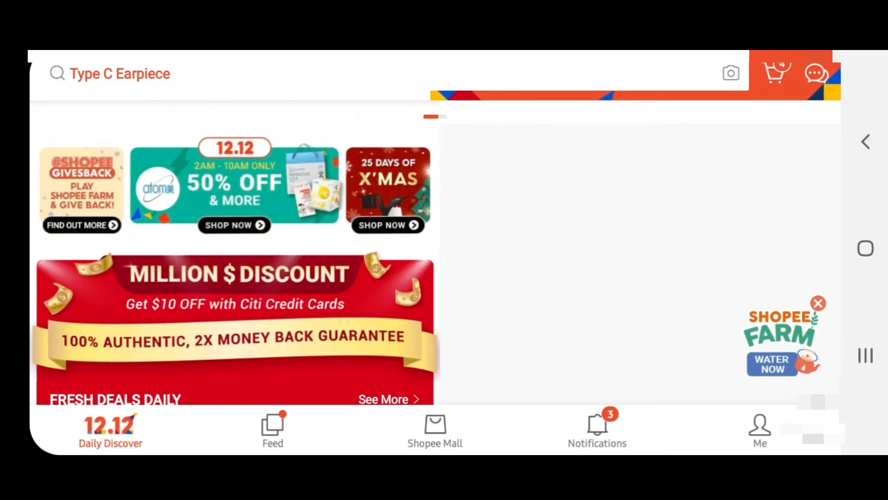
{"action": "scroll", "scroll_direction": "down", "scroll_amount": 3}
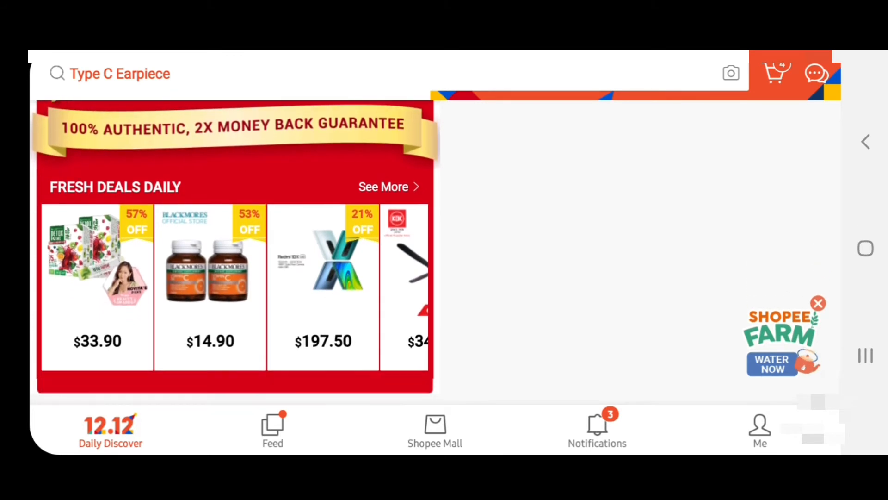
{"action": "scroll", "scroll_direction": "down", "scroll_amount": 3}
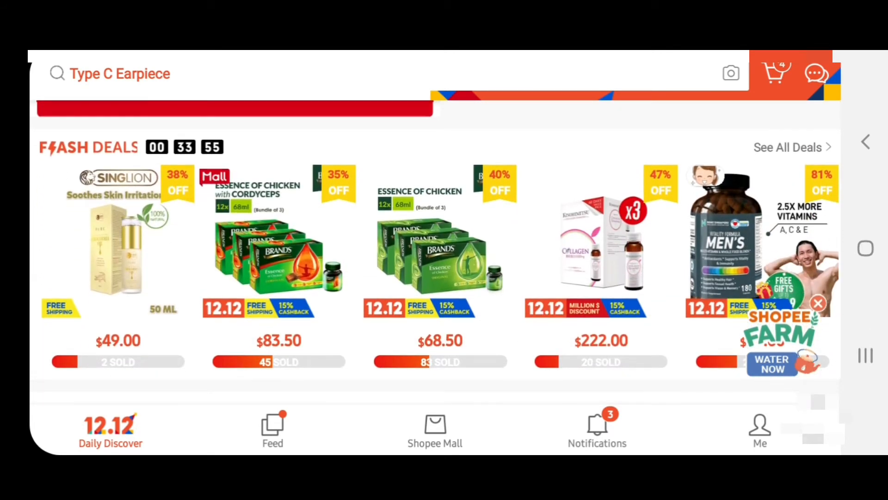
{"action": "scroll", "scroll_direction": "down", "scroll_amount": 3}
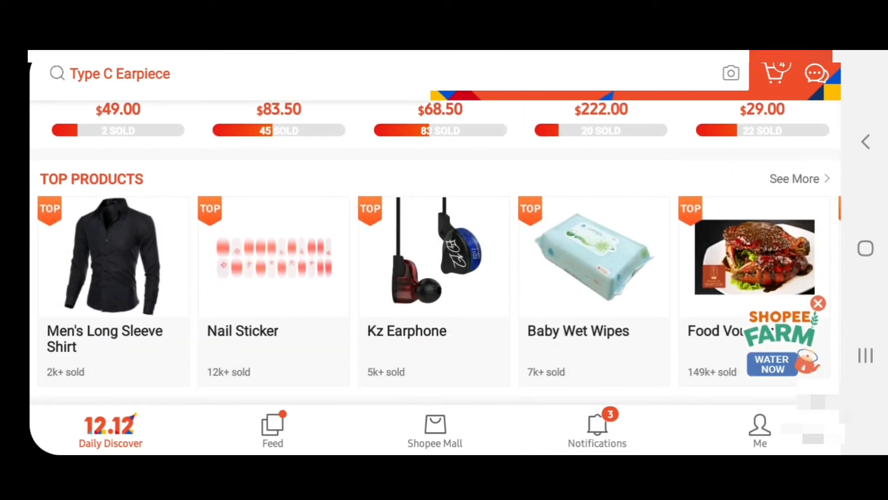
{"action": "left_click", "coordinate": [794, 179]}
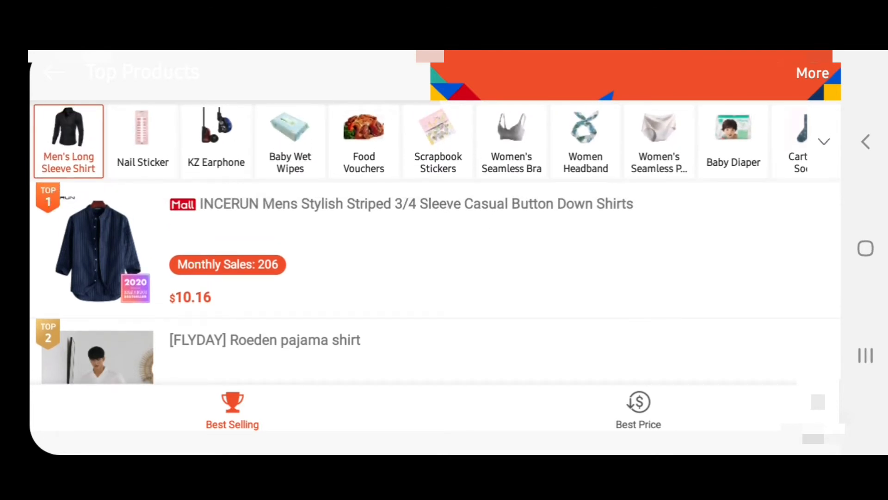
Buy the INCERUN striped shirt in Black, size XL, landing in the cart at $20.32
{"action": "left_click", "coordinate": [97, 249]}
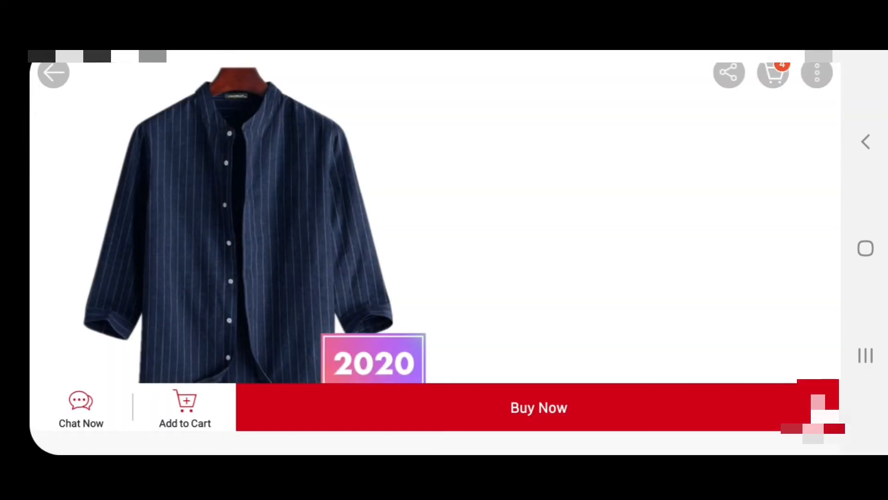
{"action": "left_click", "coordinate": [538, 407]}
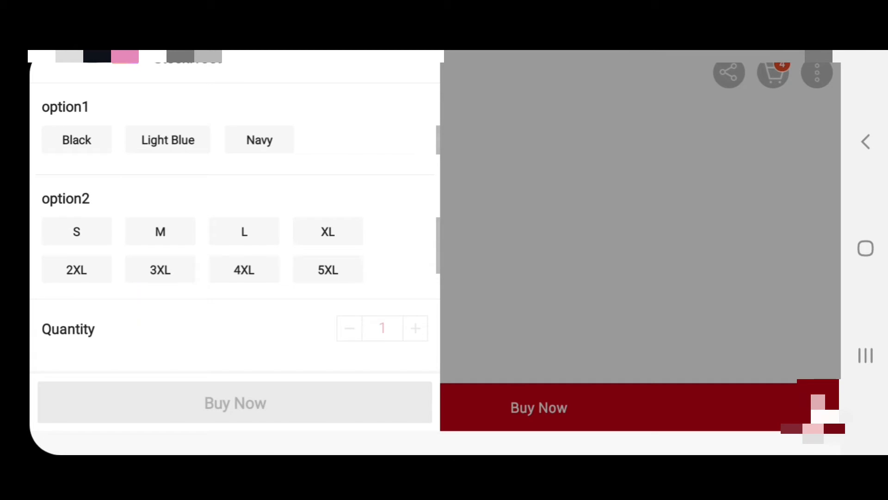
{"action": "left_click", "coordinate": [76, 140]}
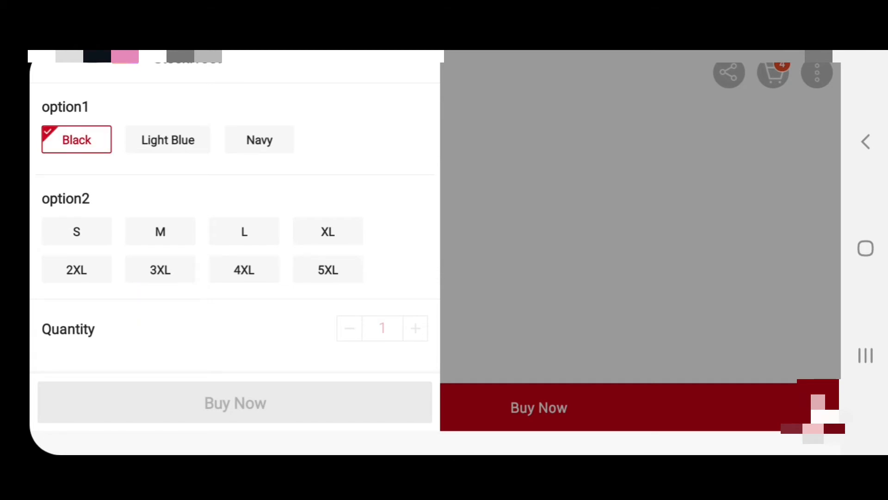
{"action": "left_click", "coordinate": [327, 231]}
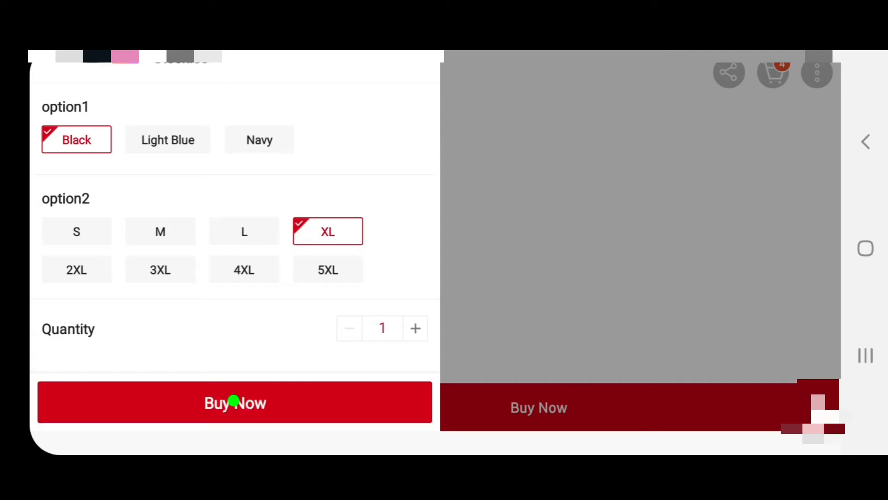
{"action": "left_click", "coordinate": [235, 402]}
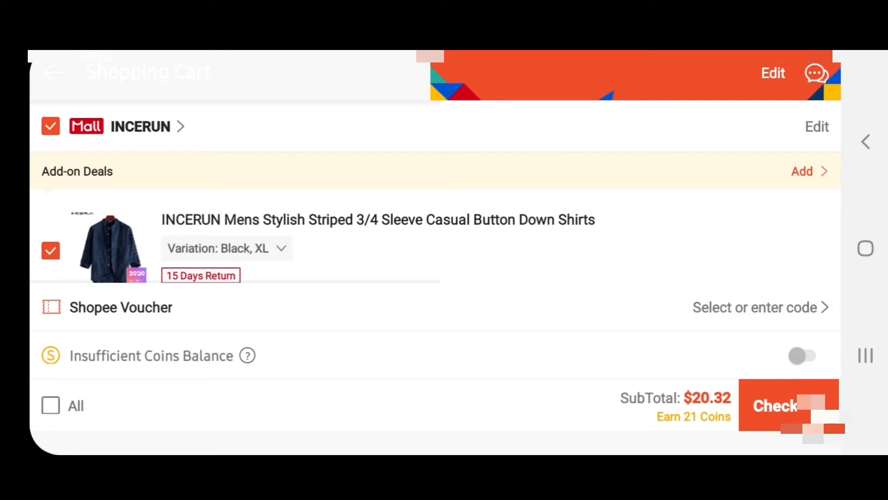
Check out the cart with the Black XL shirt, total payment $21.32
{"action": "scroll", "scroll_direction": "down", "scroll_amount": 3}
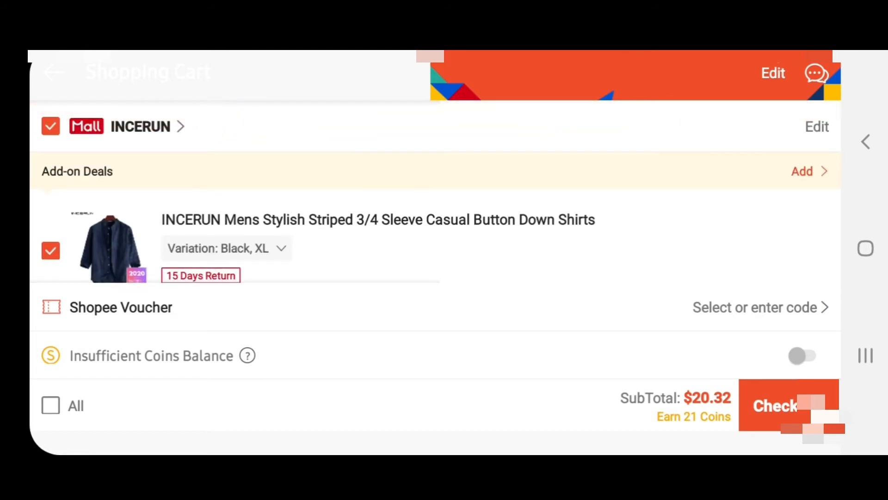
{"action": "left_click", "coordinate": [787, 405]}
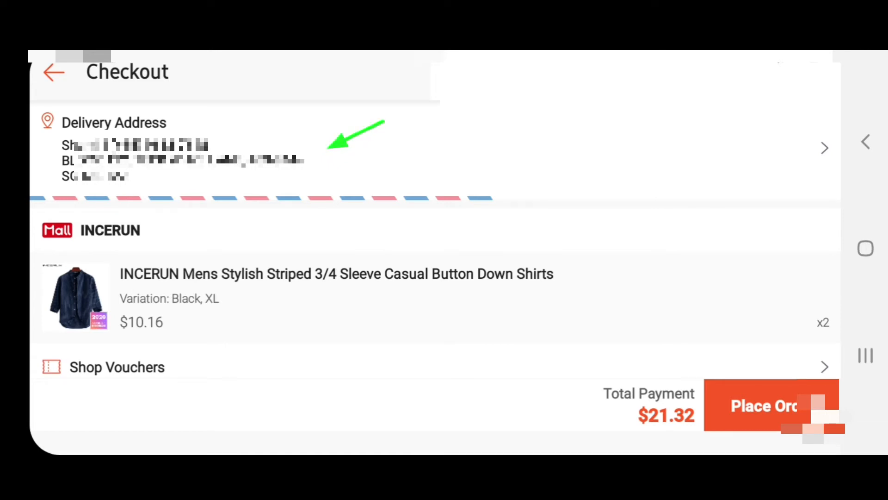
Reach the Payment Method page listing PayNow, Bank Transfer and Credit/Debit Card
{"action": "scroll", "scroll_direction": "down", "scroll_amount": 3}
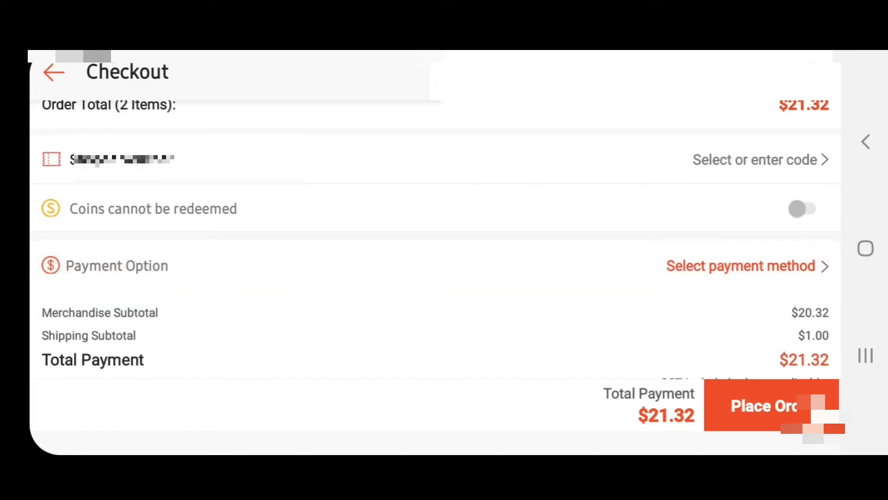
{"action": "scroll", "scroll_direction": "down", "scroll_amount": 3}
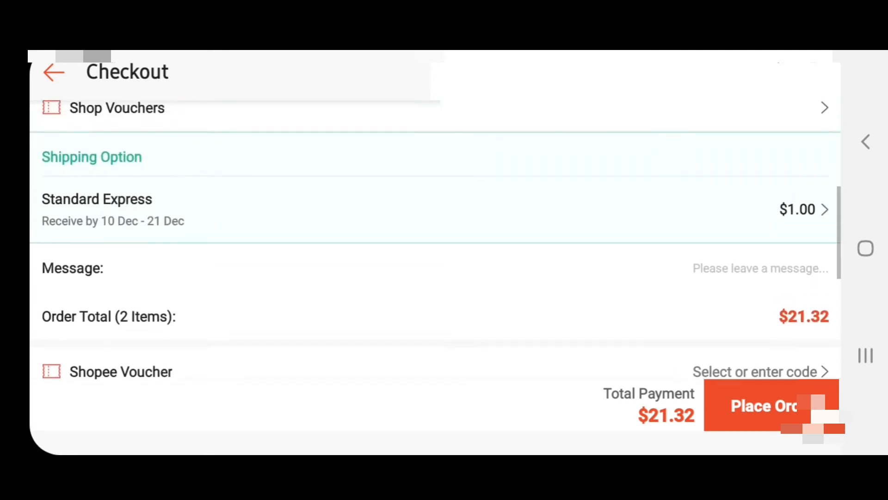
{"action": "scroll", "scroll_direction": "down", "scroll_amount": 3}
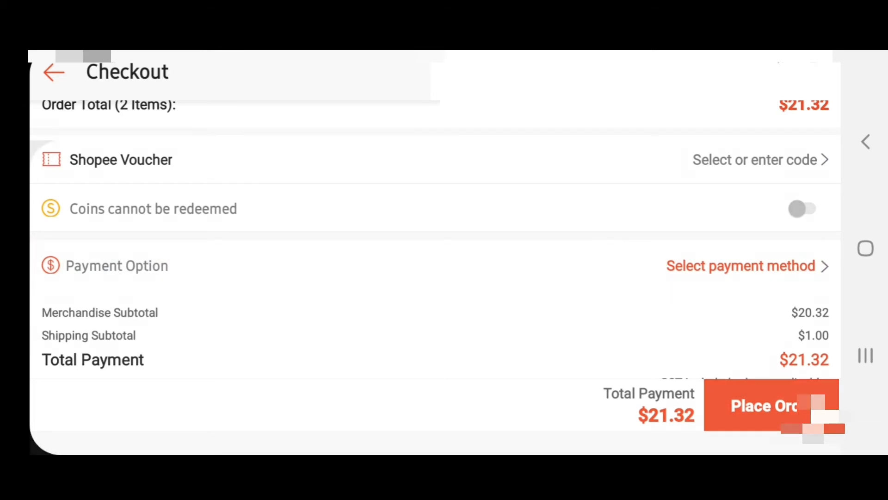
{"action": "left_click", "coordinate": [741, 266]}
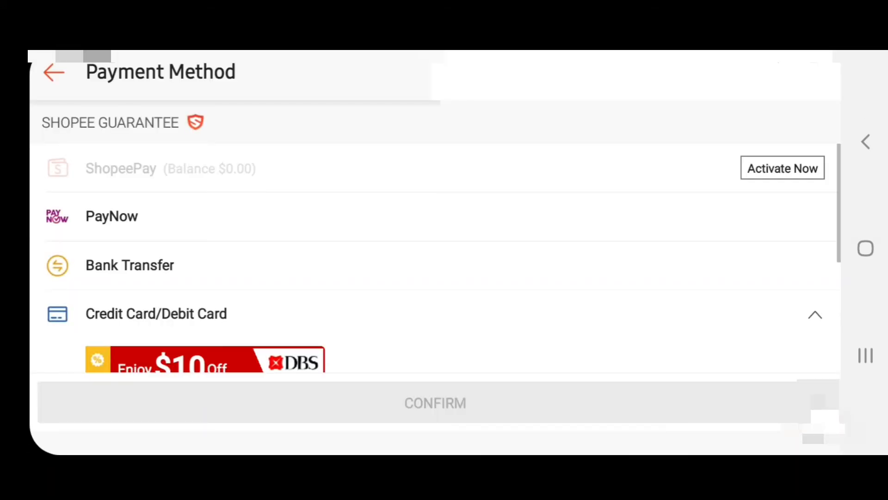
Begin adding a new credit/debit card under the Credit/Debit Card section
{"action": "scroll", "scroll_direction": "down", "scroll_amount": 3}
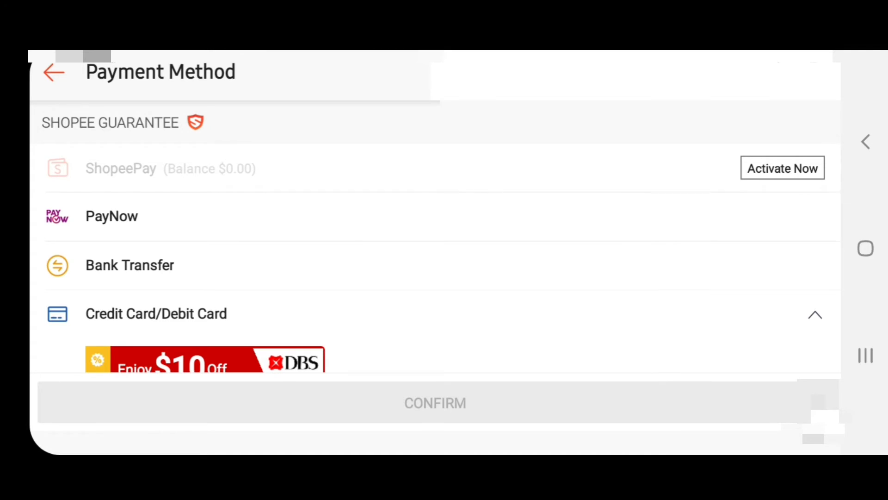
{"action": "scroll", "scroll_direction": "down", "scroll_amount": 3}
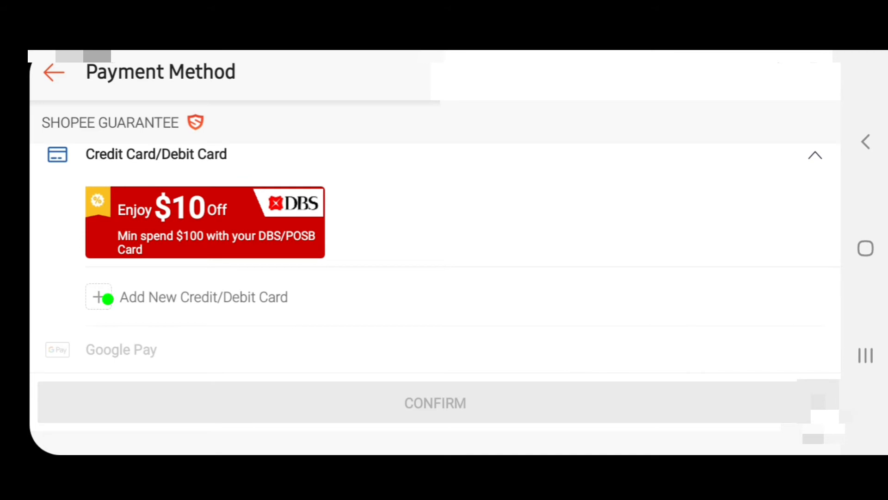
{"action": "left_click", "coordinate": [203, 297]}
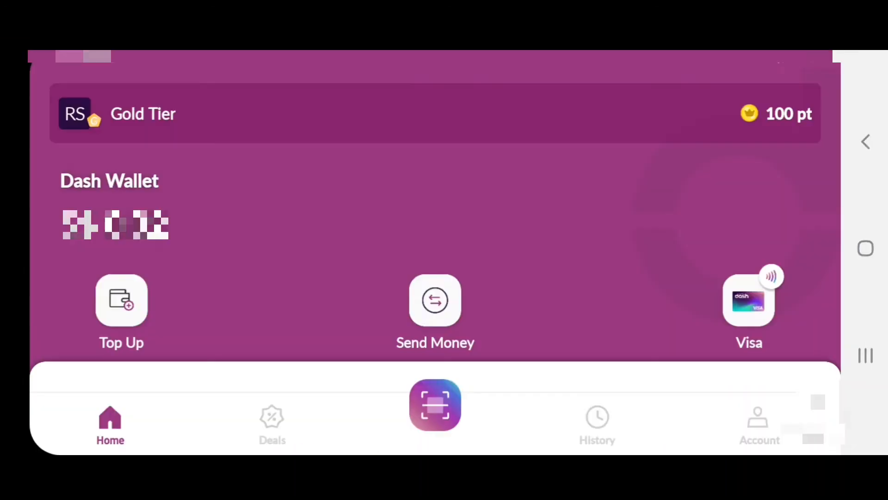
Look up the Dash Visa card number and expiry 08/23 for the Shopee card form
{"action": "left_click", "coordinate": [435, 299]}
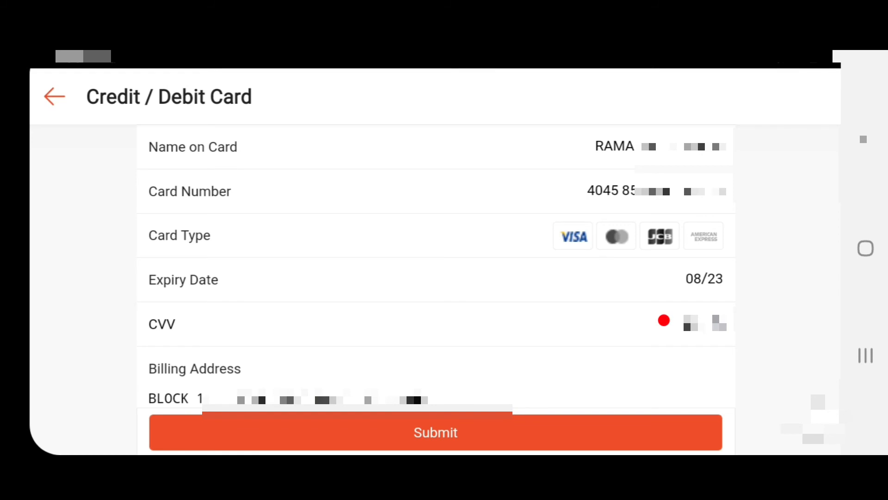
Submit the filled Visa card form so the card is selected as payment method
{"action": "scroll", "scroll_direction": "down", "scroll_amount": 3}
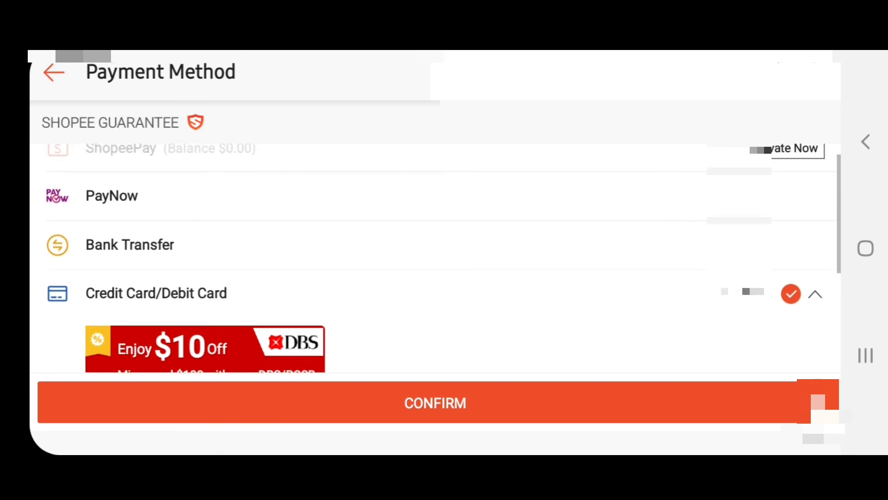
Choose the WIRECARD Visa card ending 8323 as payment and place the order for the striped shirt
{"action": "scroll", "scroll_direction": "down", "scroll_amount": 3}
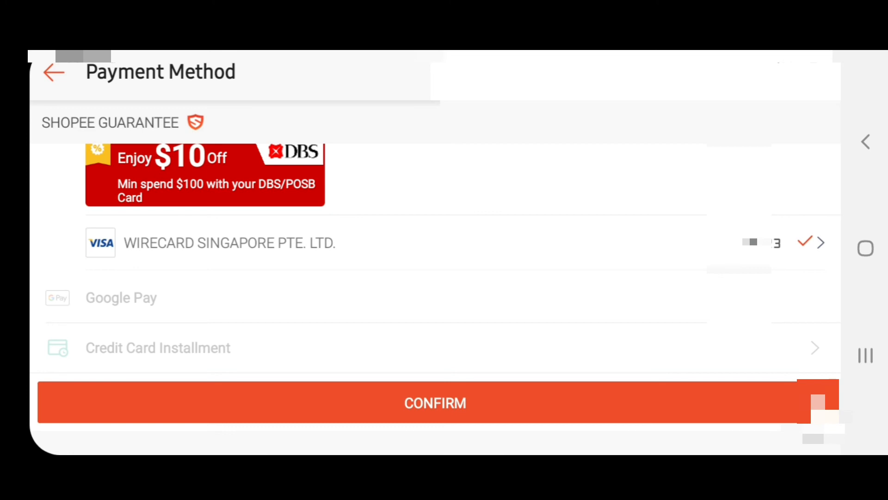
{"action": "left_click", "coordinate": [445, 405]}
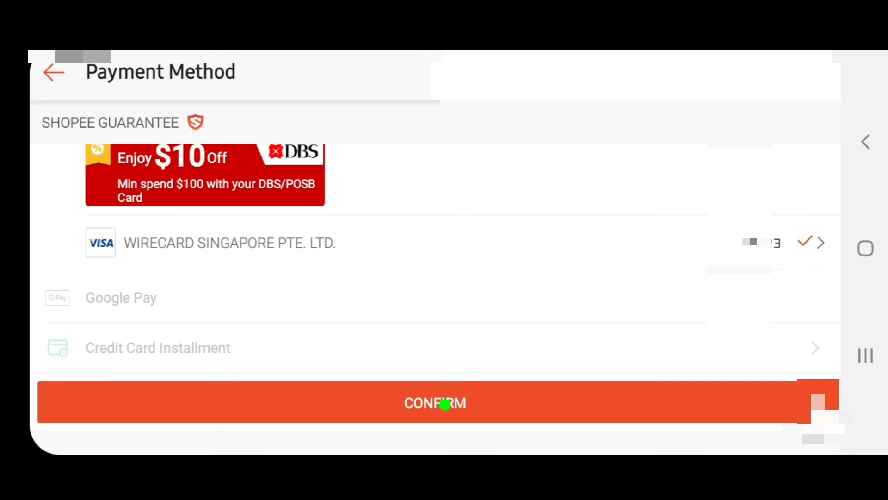
{"action": "left_click", "coordinate": [435, 403]}
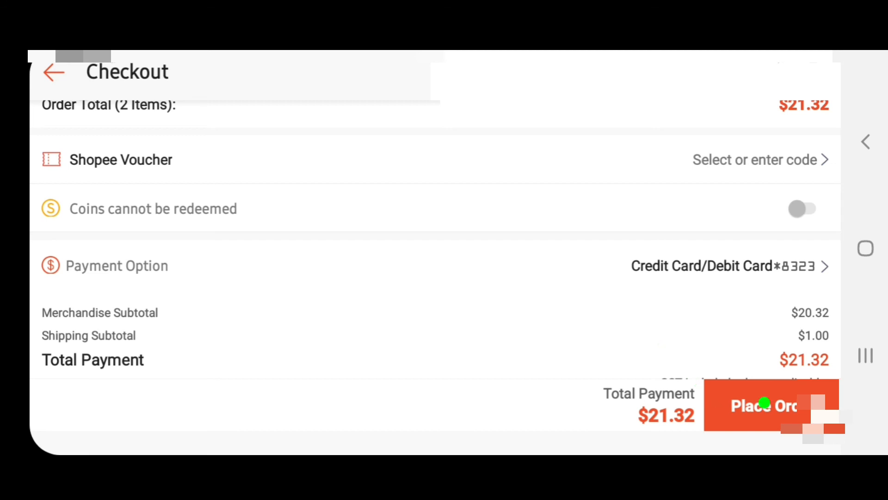
{"action": "left_click", "coordinate": [54, 73]}
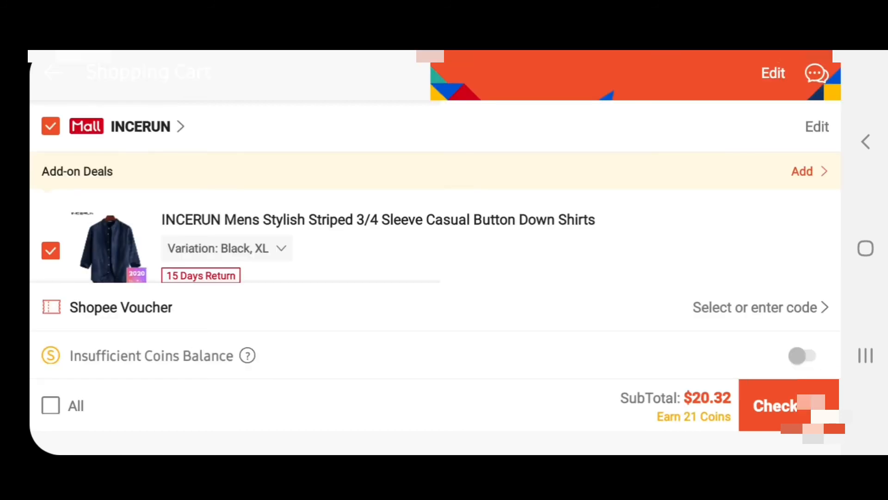